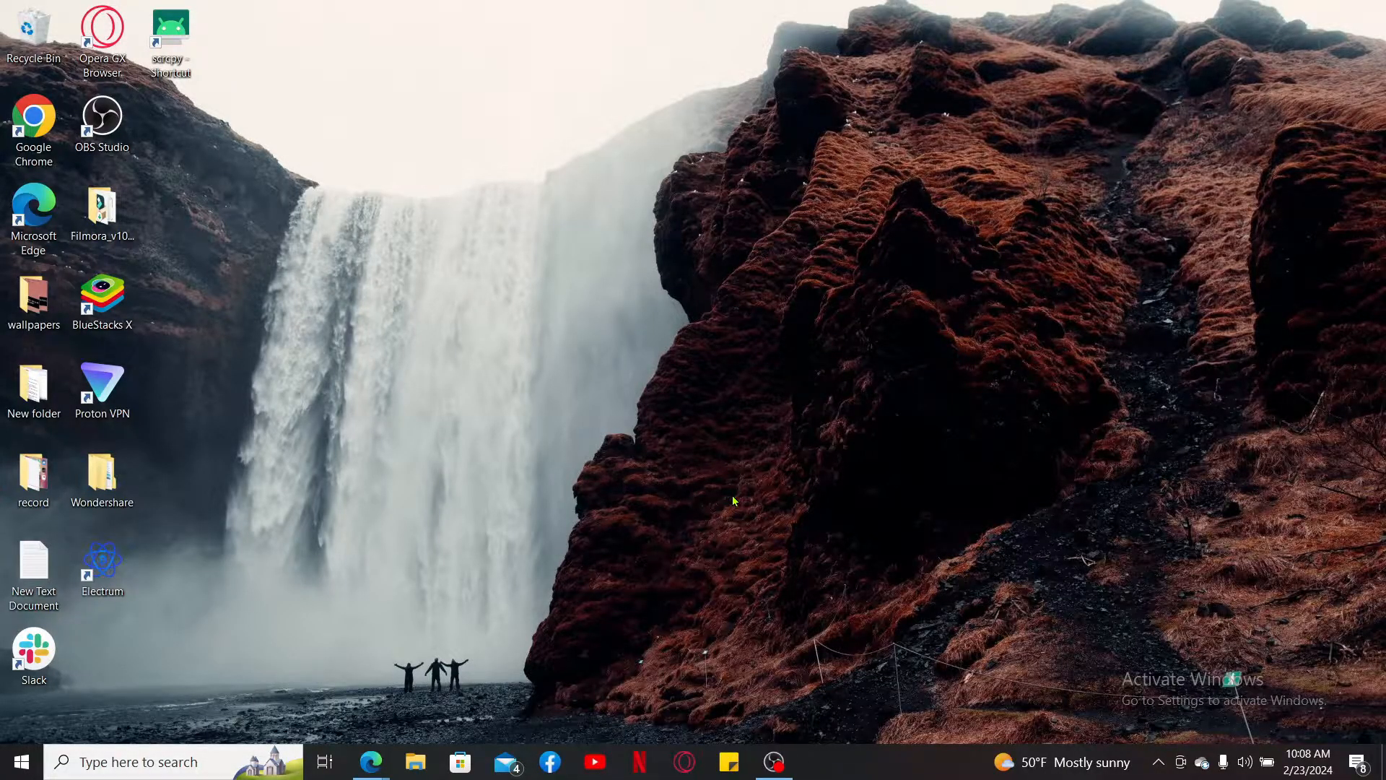
# Launch Edge, go to halifax.co.uk and reach the Online Banking sign-in page
pyautogui.click(371, 761)
pyautogui.write('h')
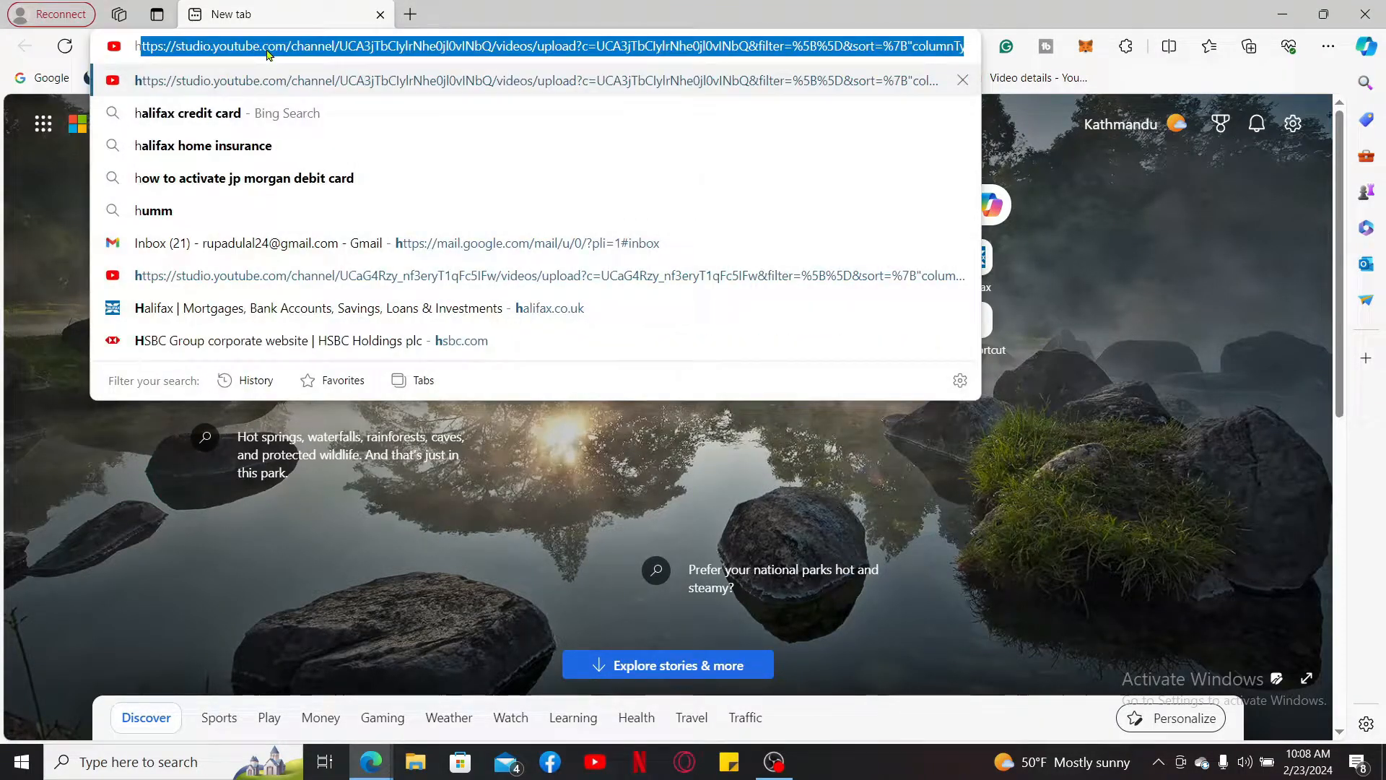
pyautogui.click(338, 308)
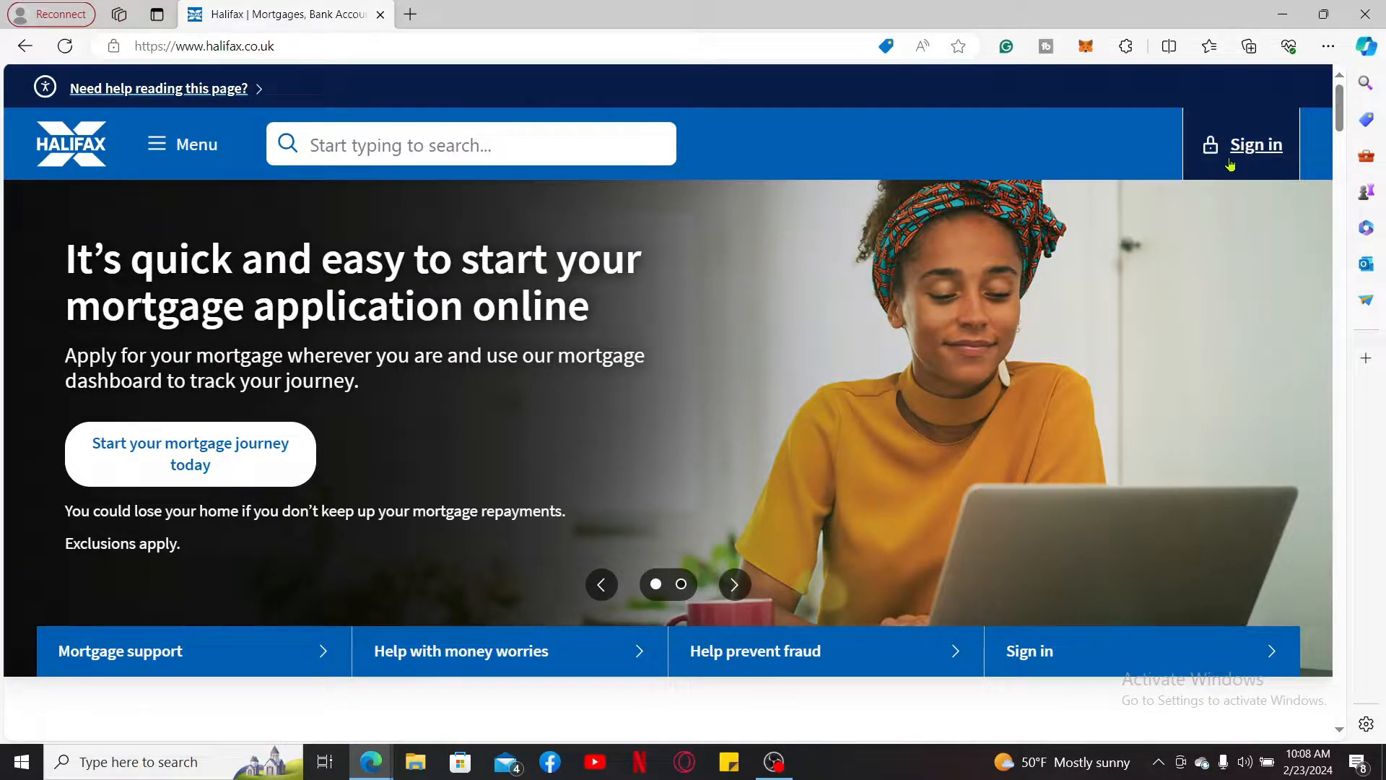
pyautogui.click(1255, 144)
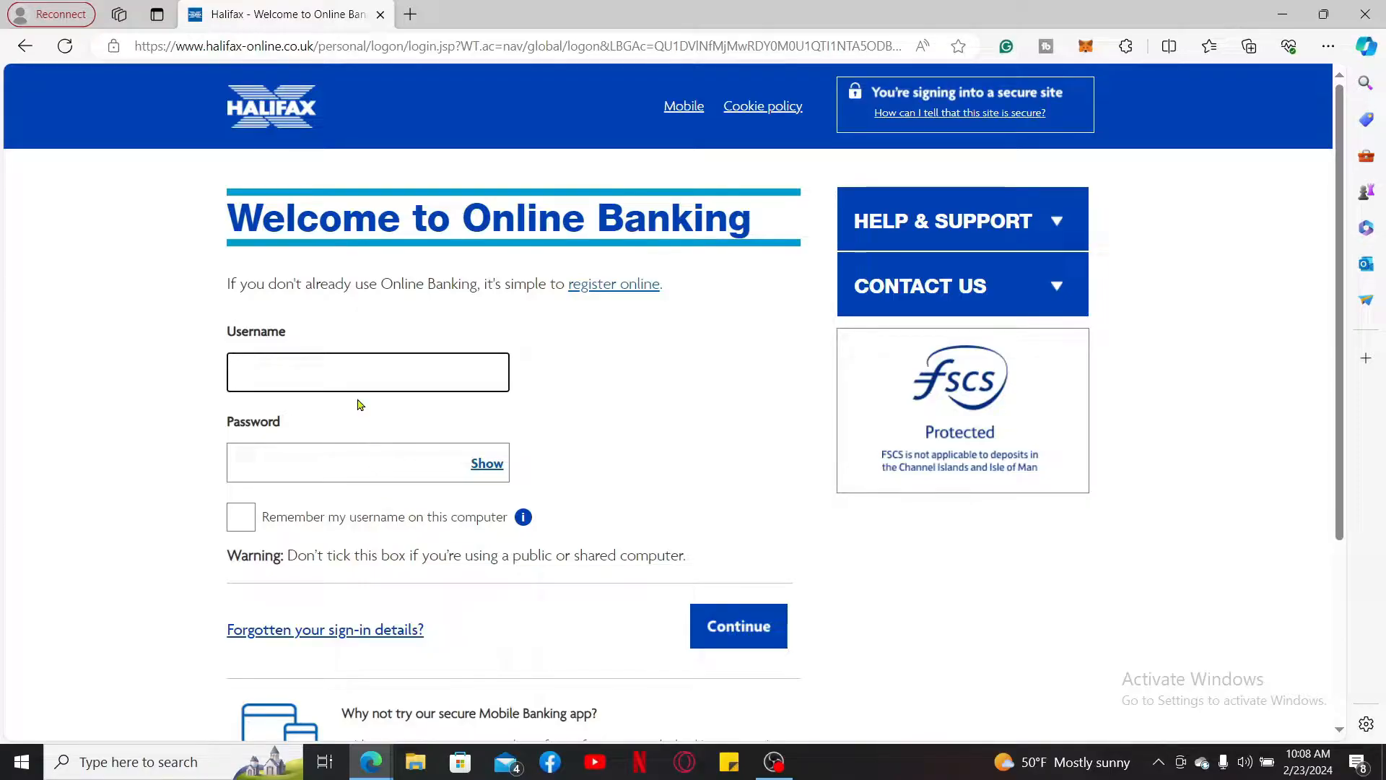
pyautogui.write('rpd45')
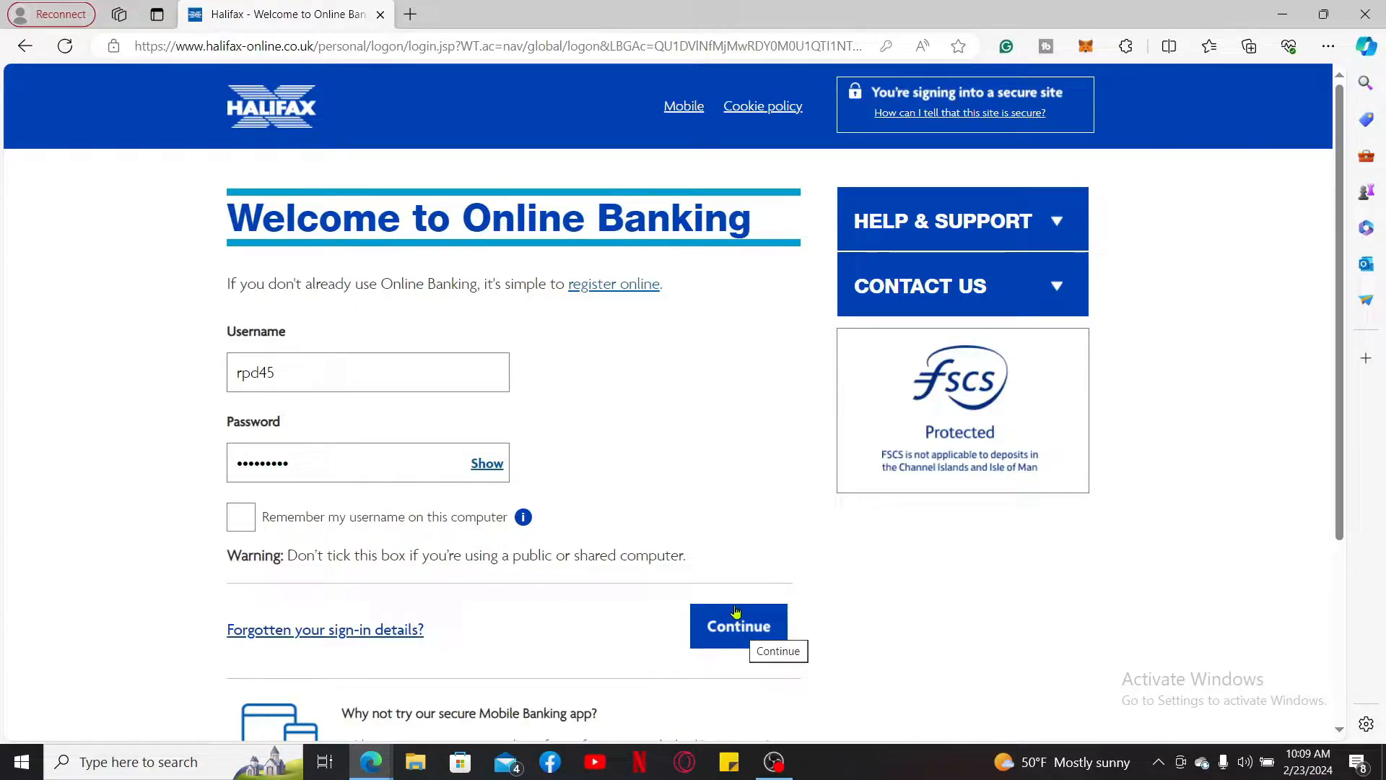
pyautogui.moveTo(738, 626)
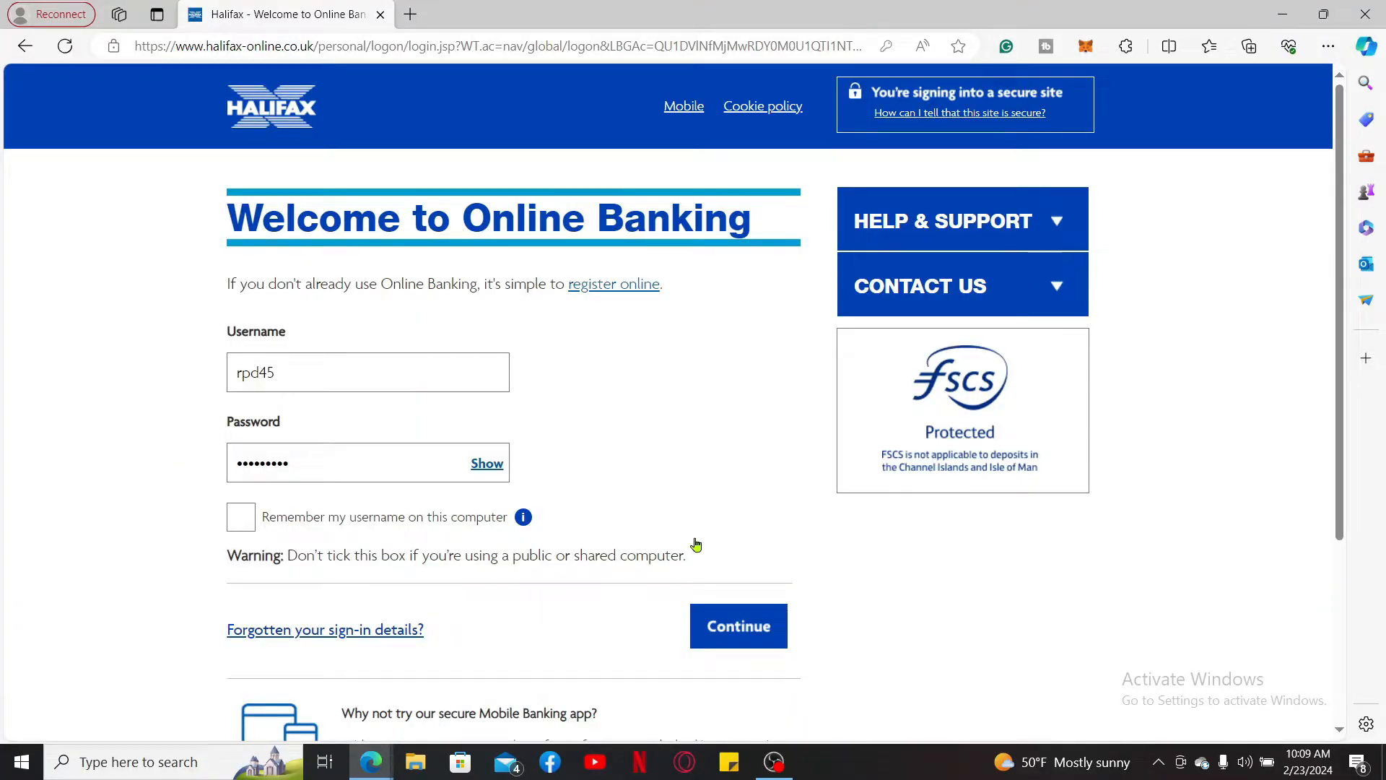
pyautogui.moveTo(725, 527)
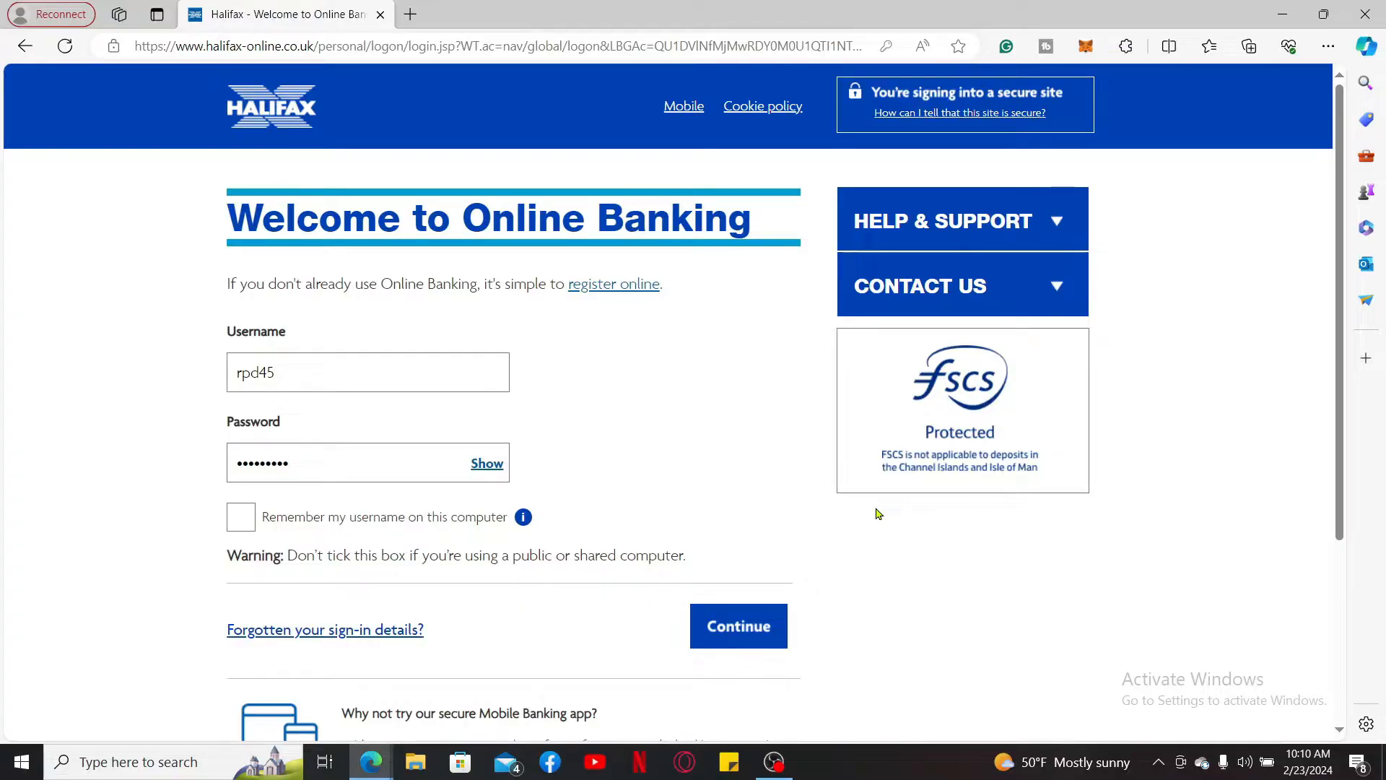
pyautogui.moveTo(1035, 484)
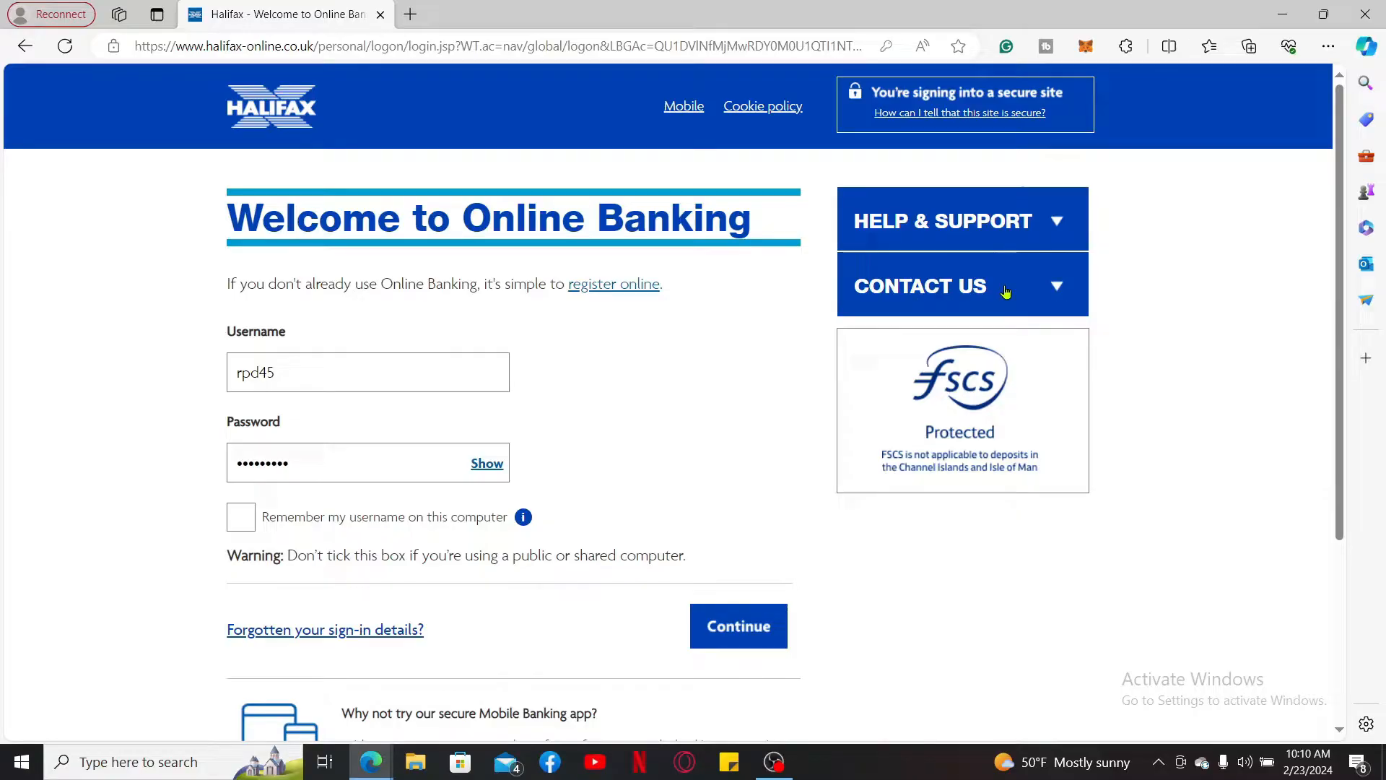
# Expand the Contact Us panel and scroll to the banking and savings helpline numbers
pyautogui.click(960, 284)
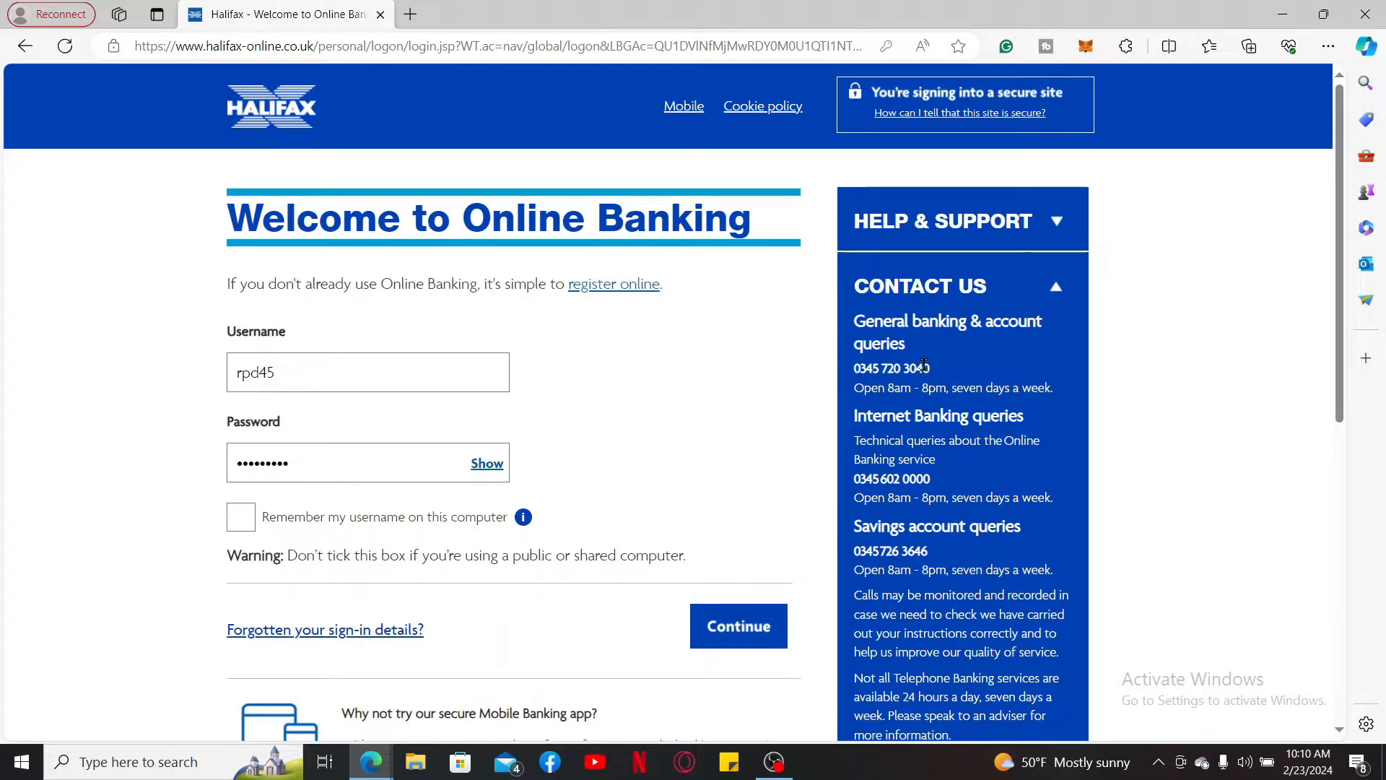
pyautogui.moveTo(924, 366)
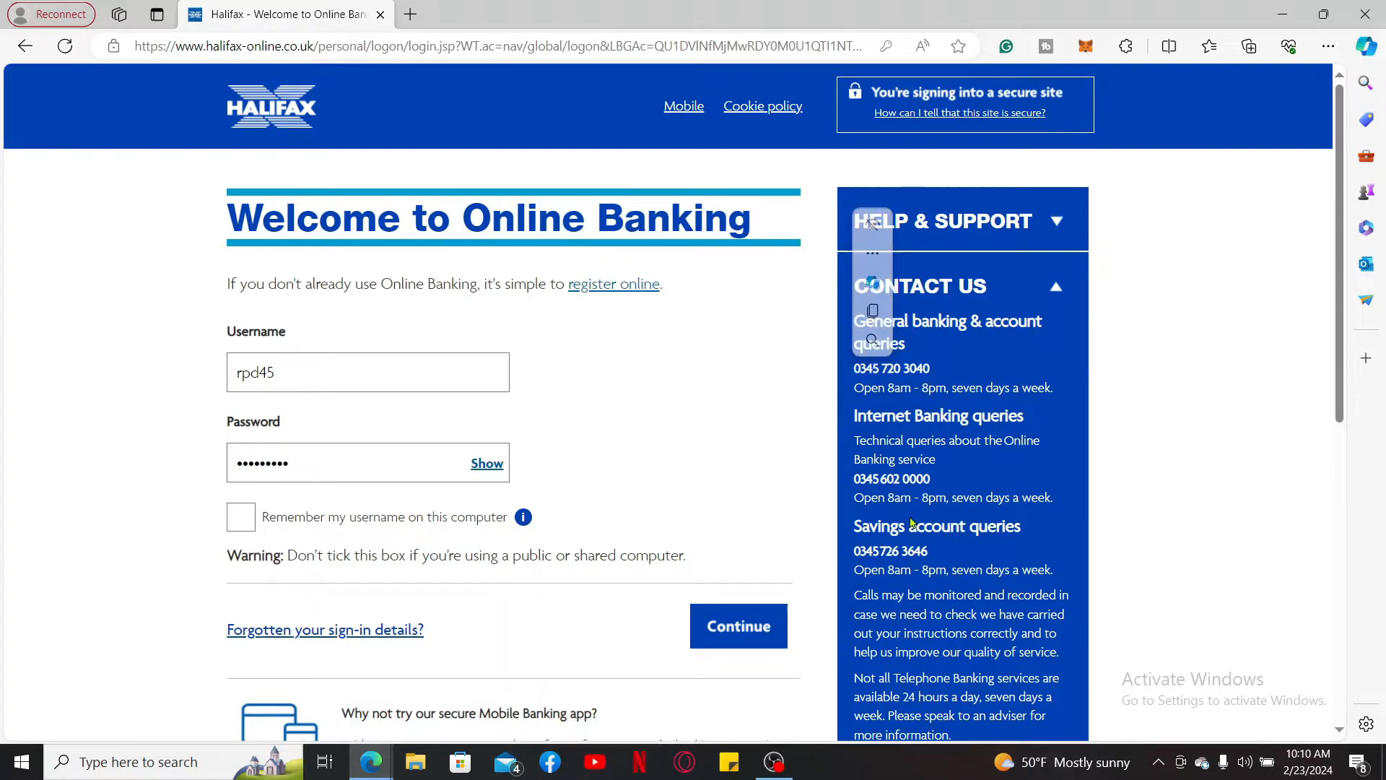
pyautogui.scroll(-3)
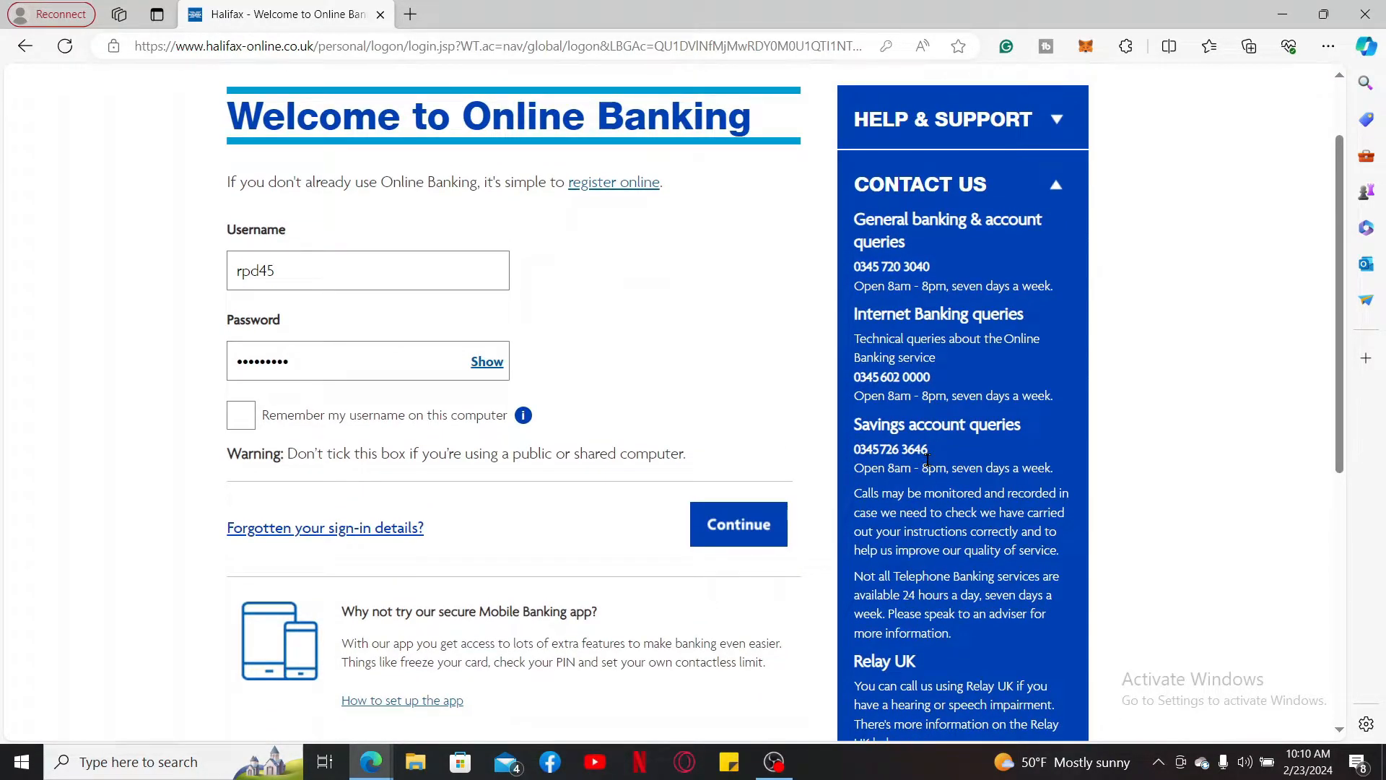
pyautogui.click(737, 524)
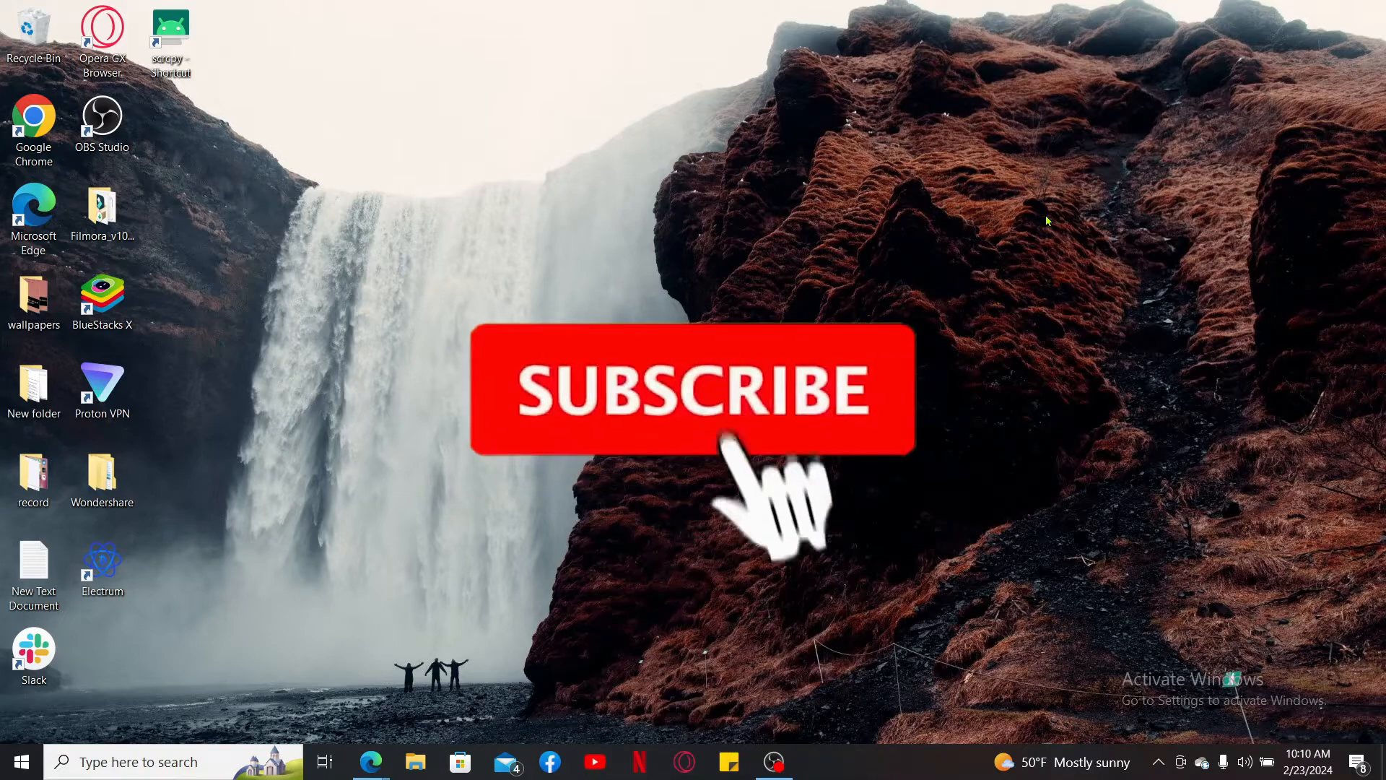
pyautogui.click(692, 389)
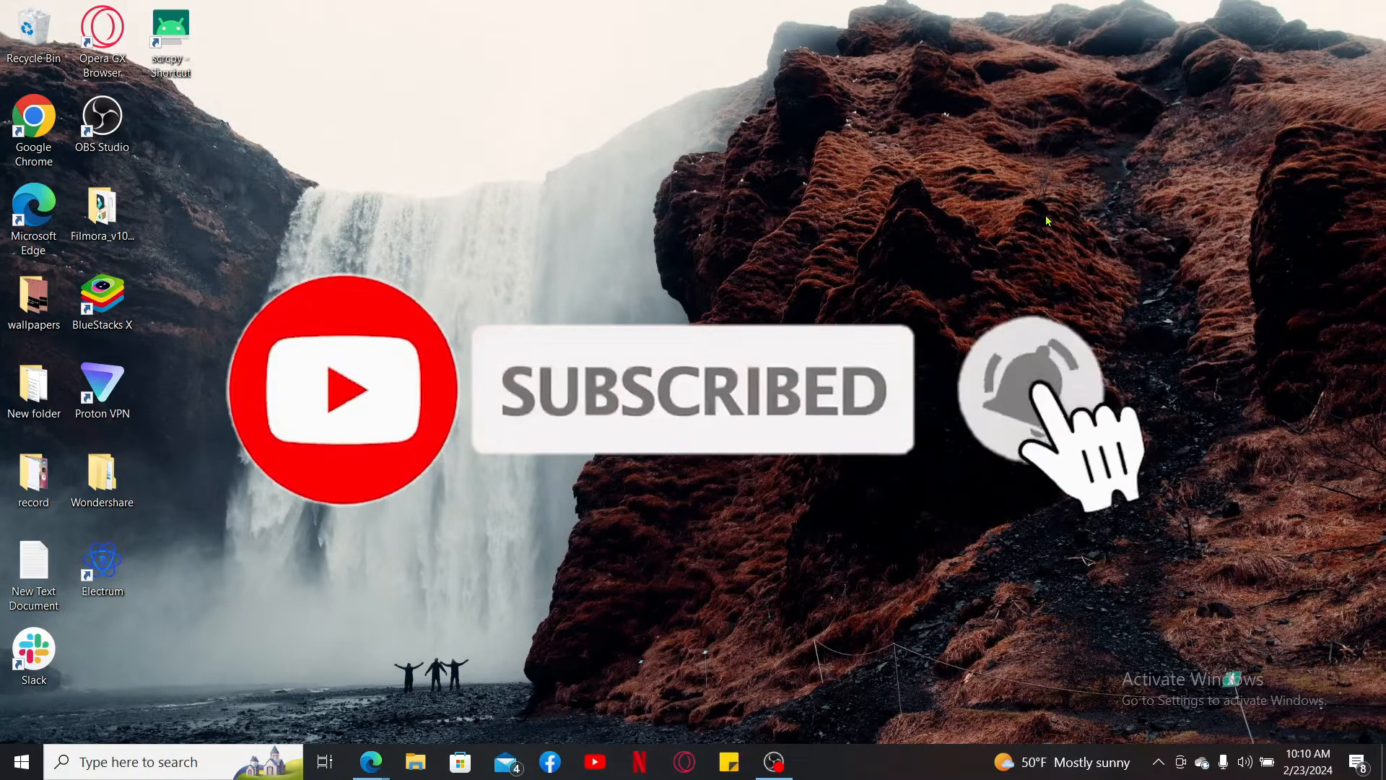